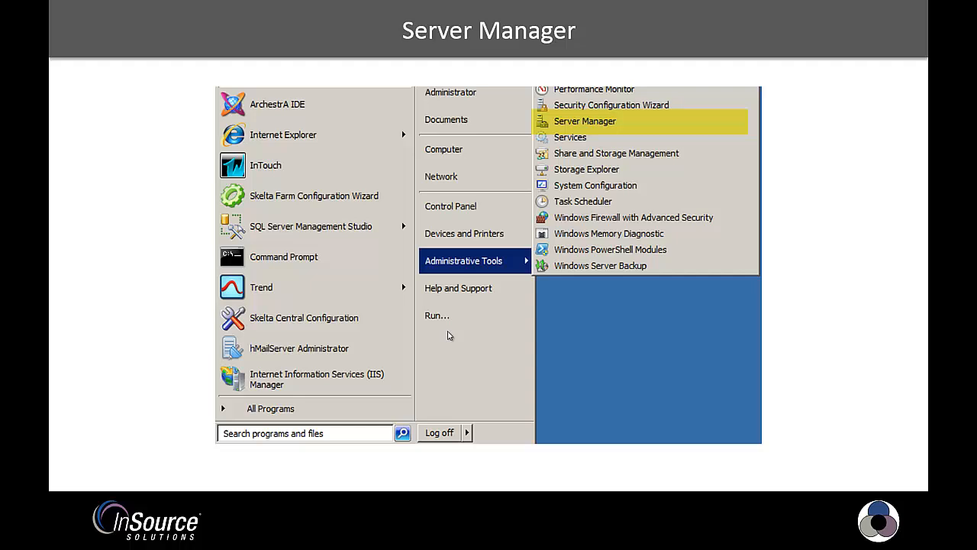
mouse_move(632, 359)
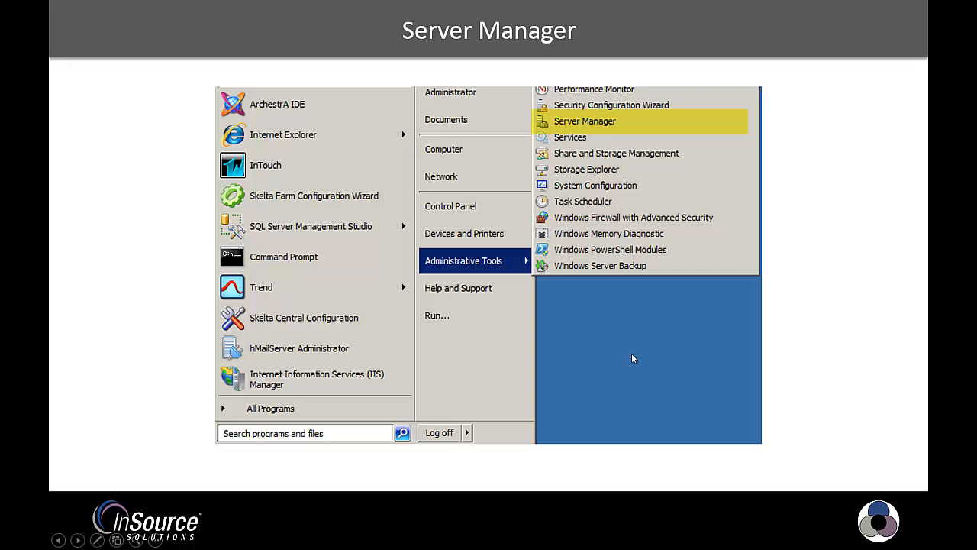
Step: Advance the slideshow from the Server Manager slide to the IE ESC configuration slide
left_click(585, 120)
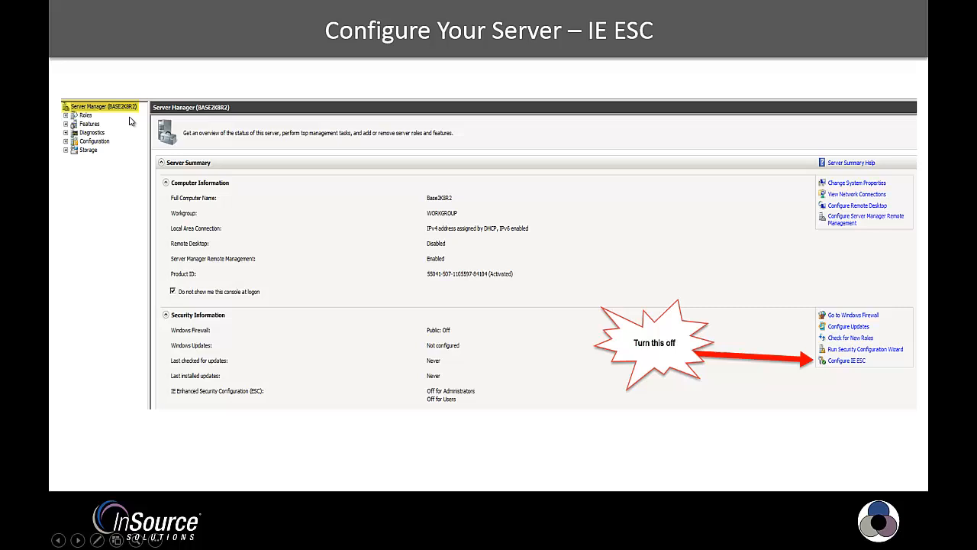
mouse_move(138, 113)
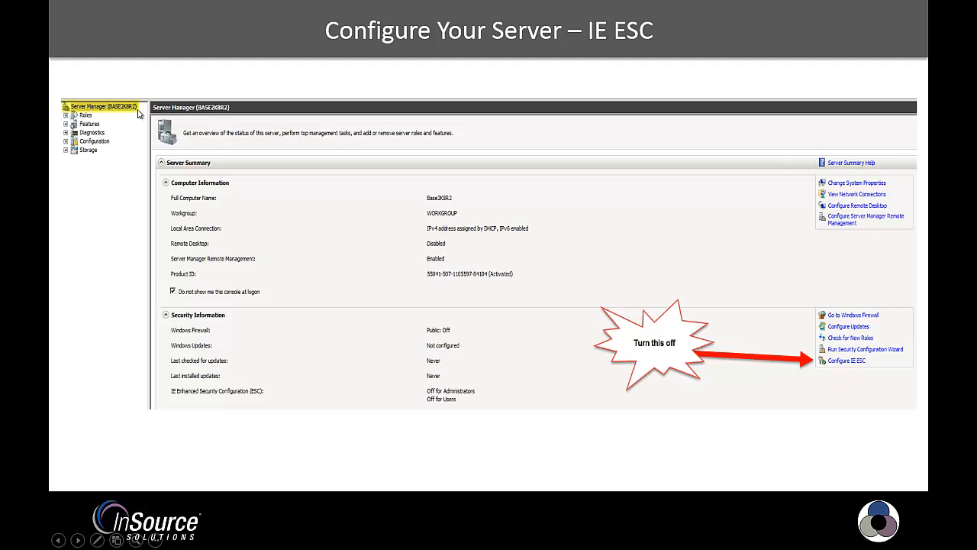
mouse_move(140, 113)
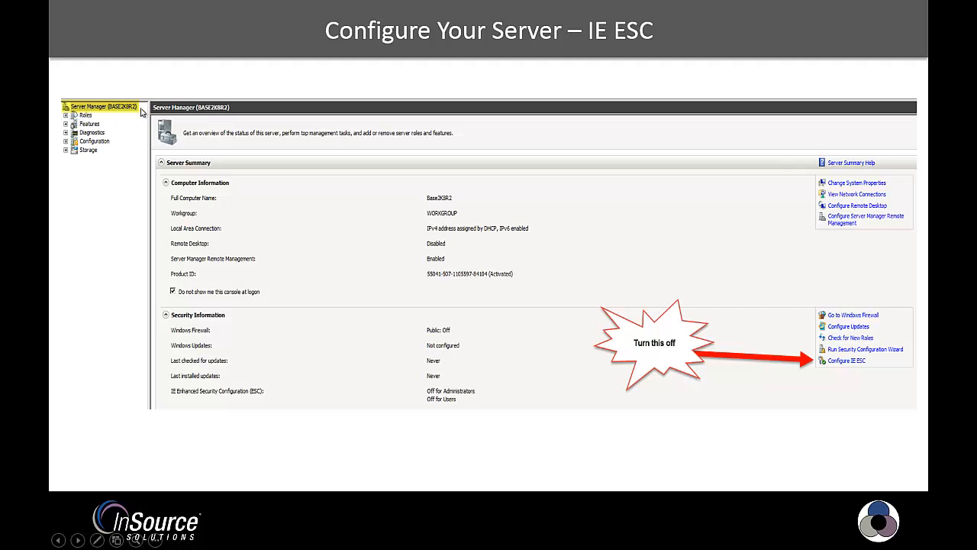
mouse_move(111, 110)
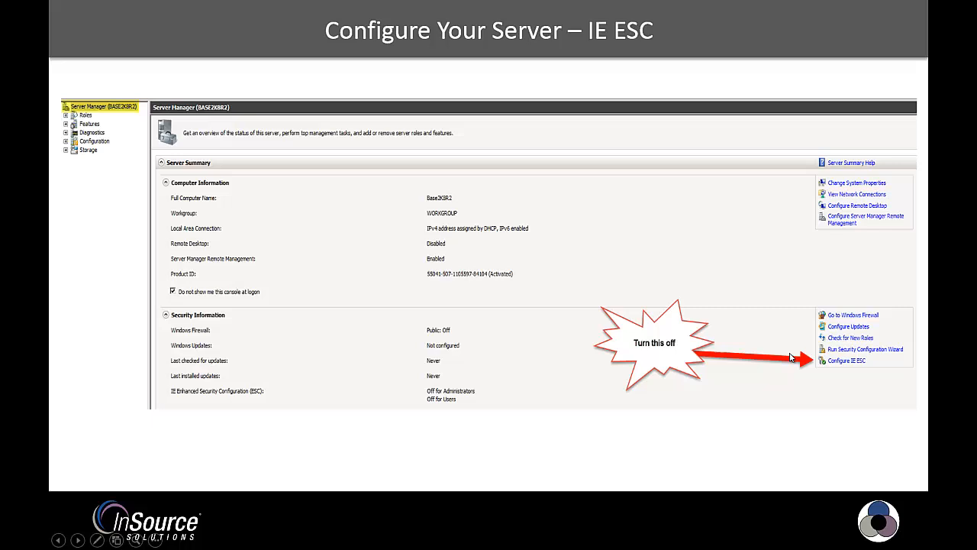
mouse_move(747, 341)
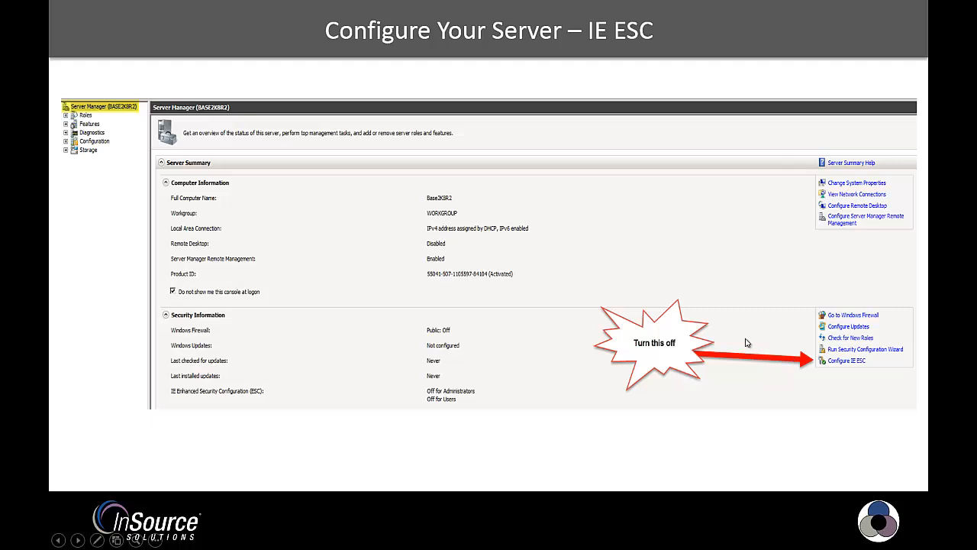
mouse_move(659, 319)
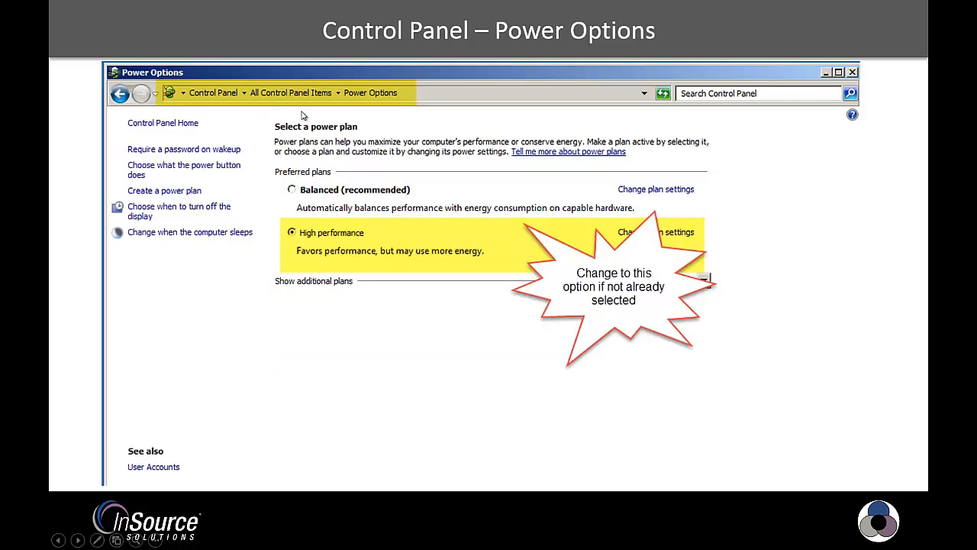
mouse_move(370, 113)
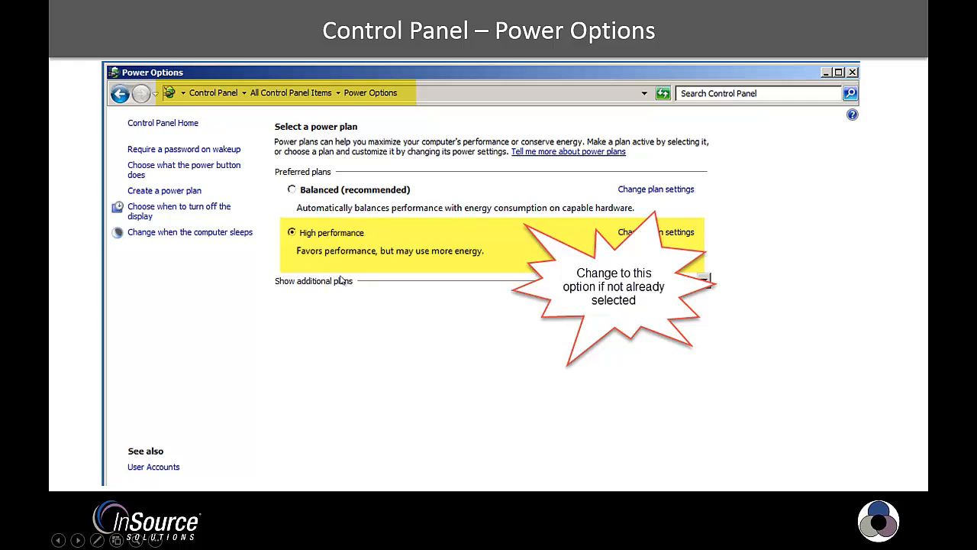
mouse_move(385, 279)
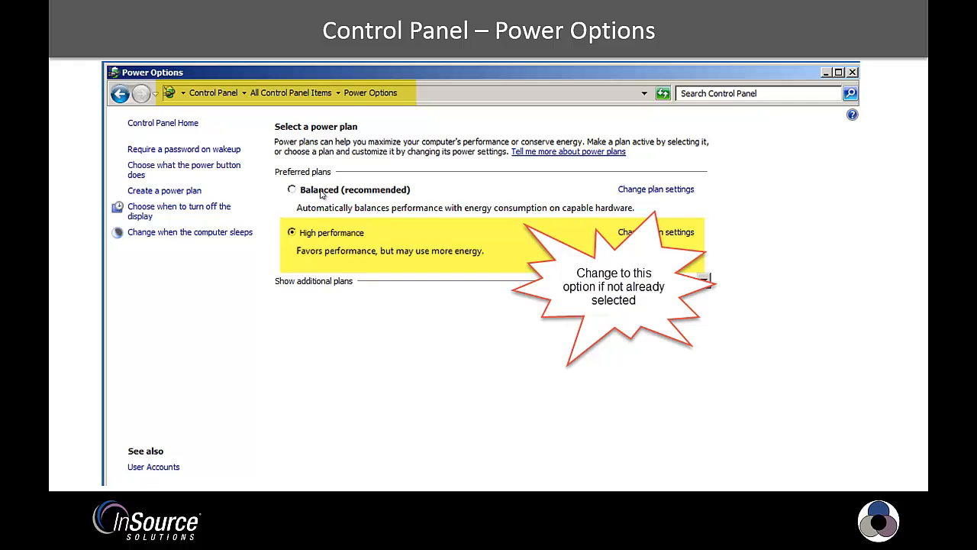
mouse_move(271, 214)
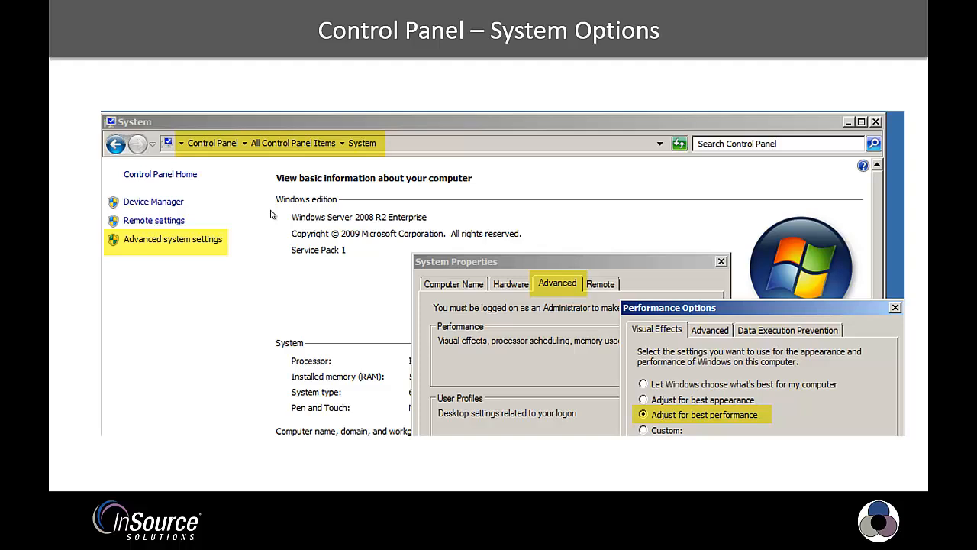
mouse_move(467, 250)
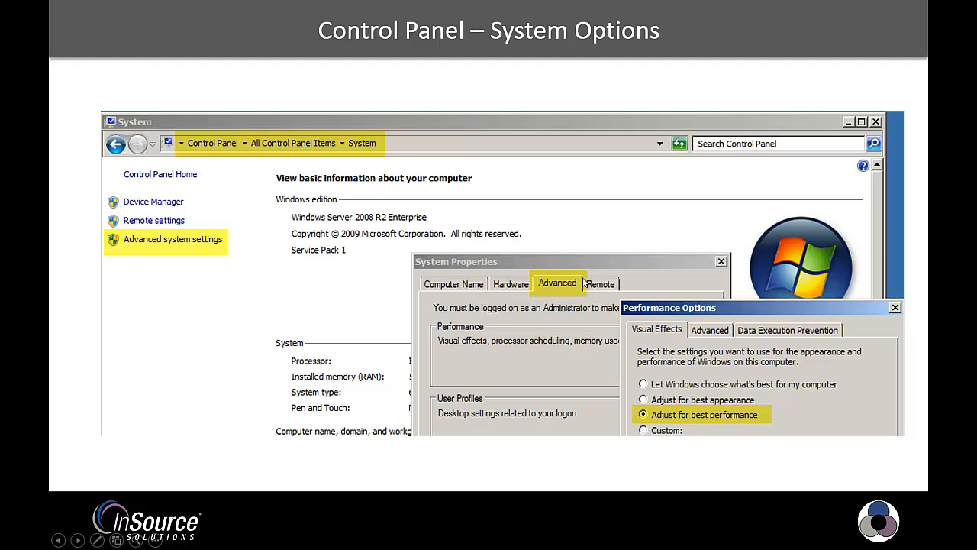
mouse_move(674, 421)
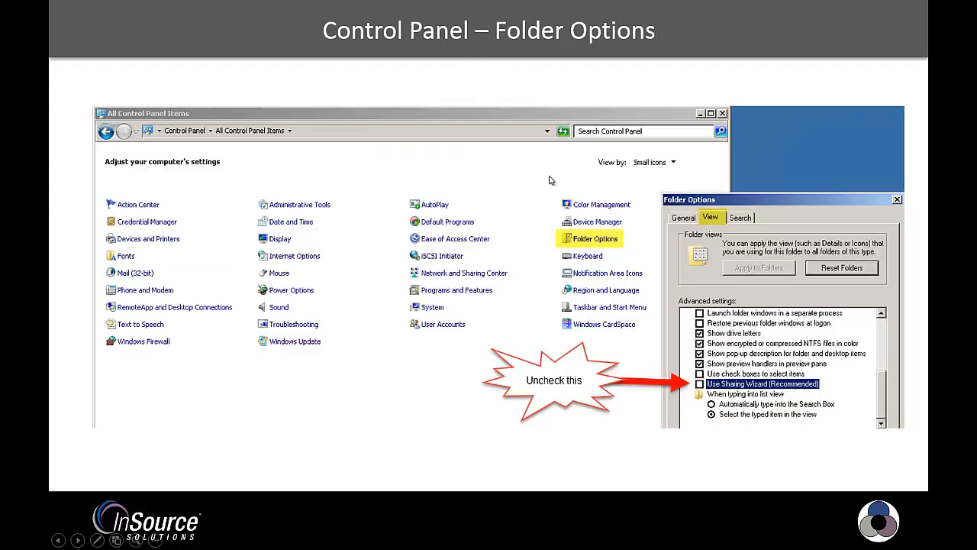
mouse_move(596, 247)
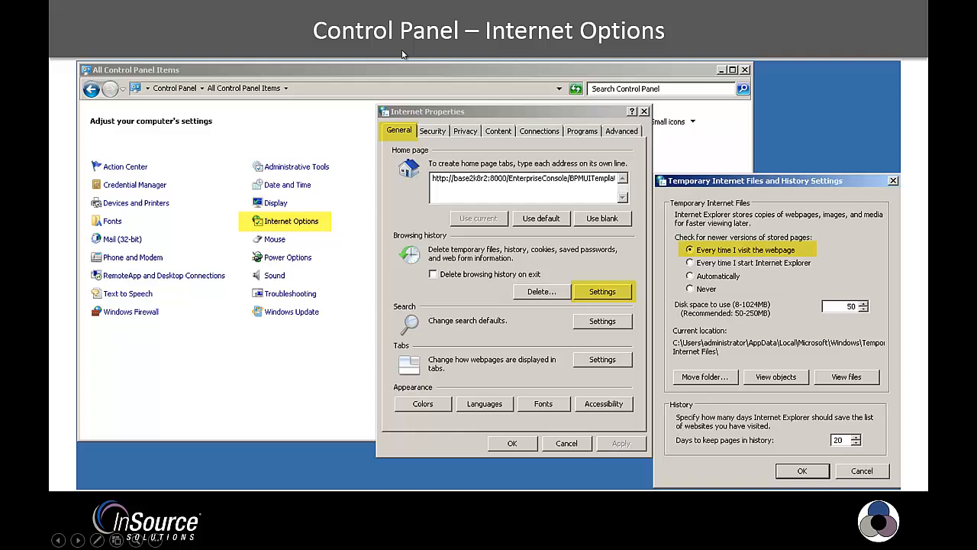
mouse_move(246, 217)
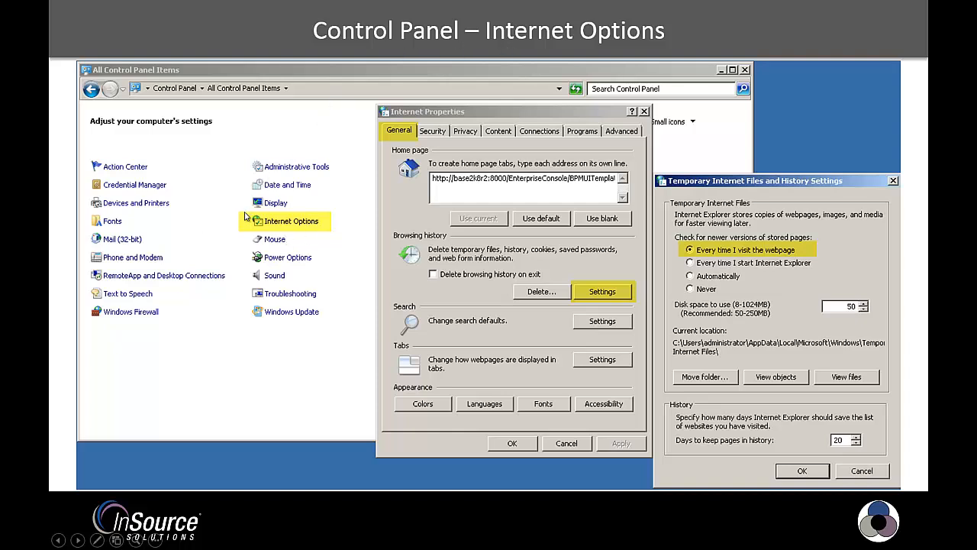
mouse_move(626, 281)
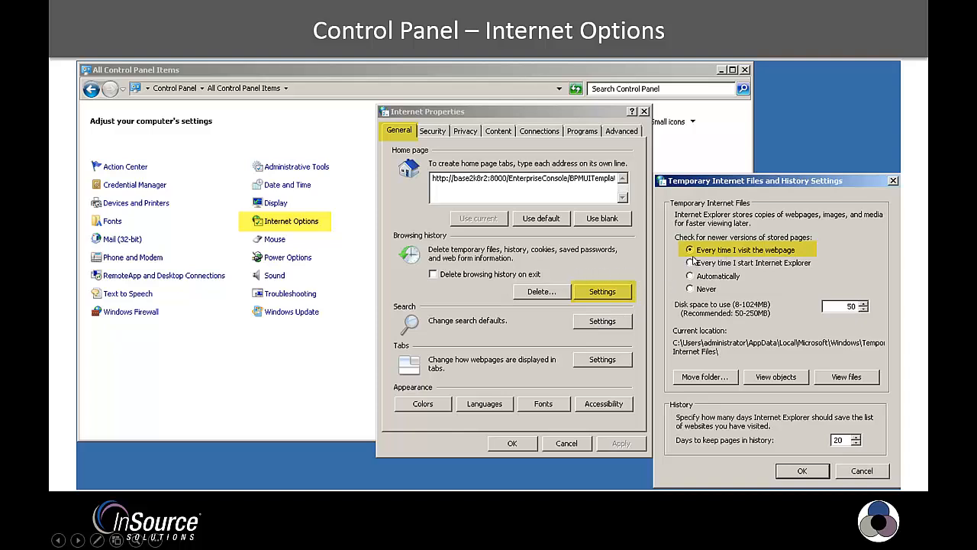
mouse_move(723, 263)
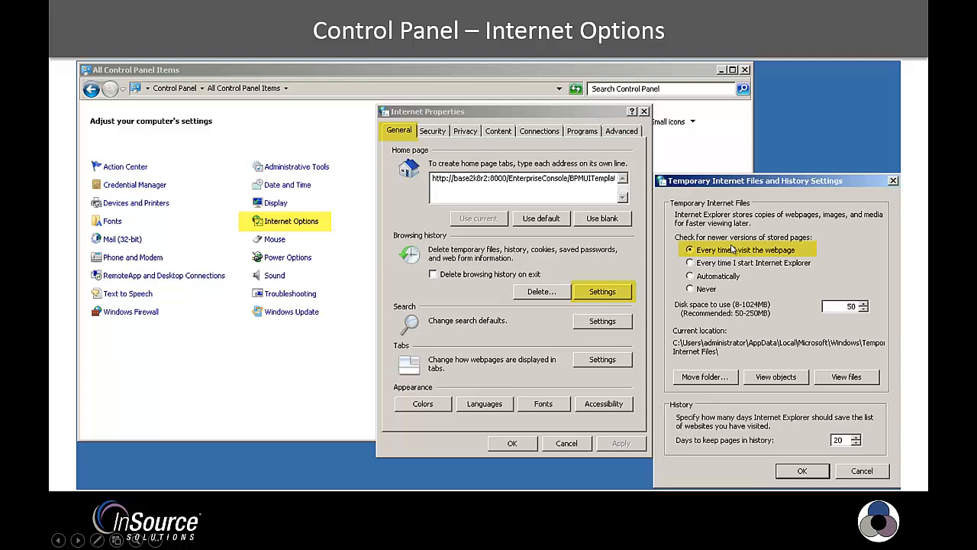
mouse_move(832, 254)
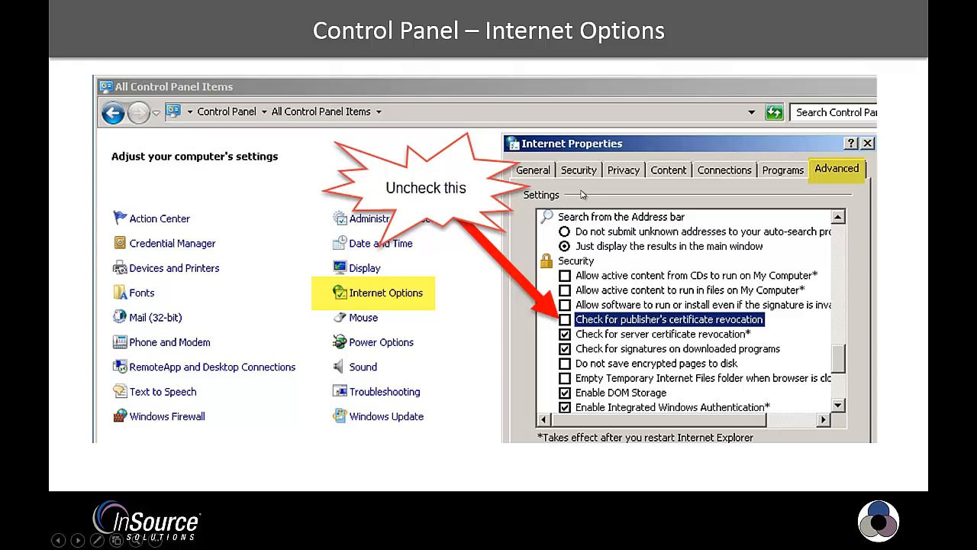
mouse_move(763, 171)
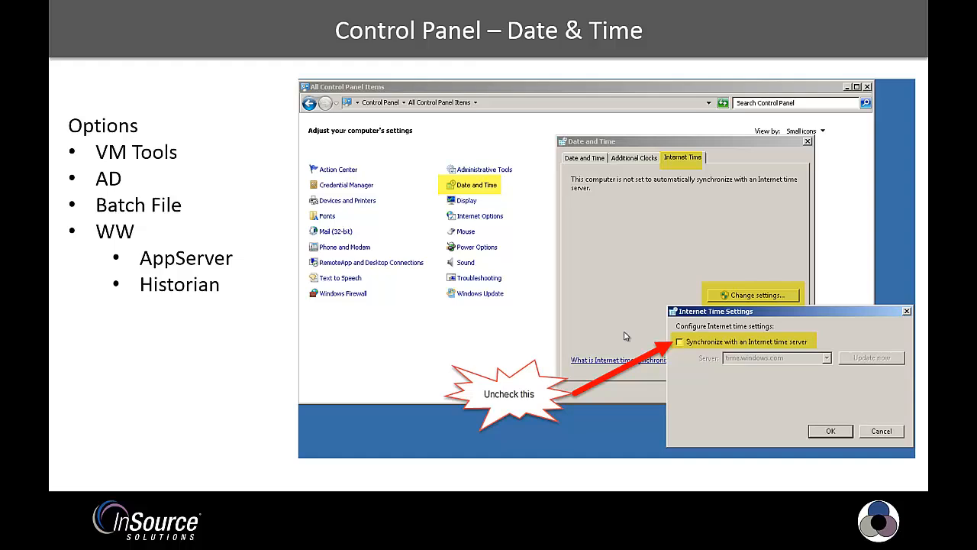
Step: Advance from the Date & Time slide to the WW SMC Optimize Log Storage slide
key("right")
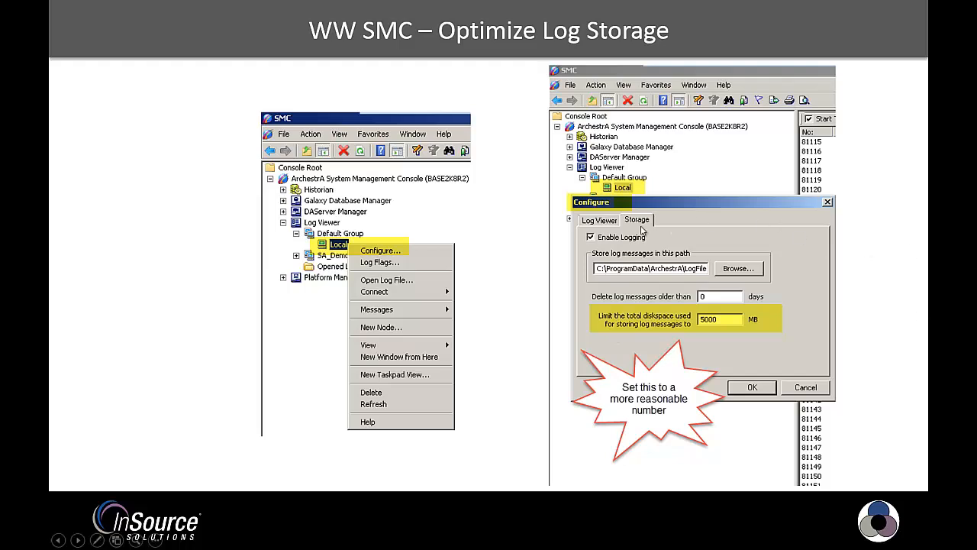
mouse_move(742, 319)
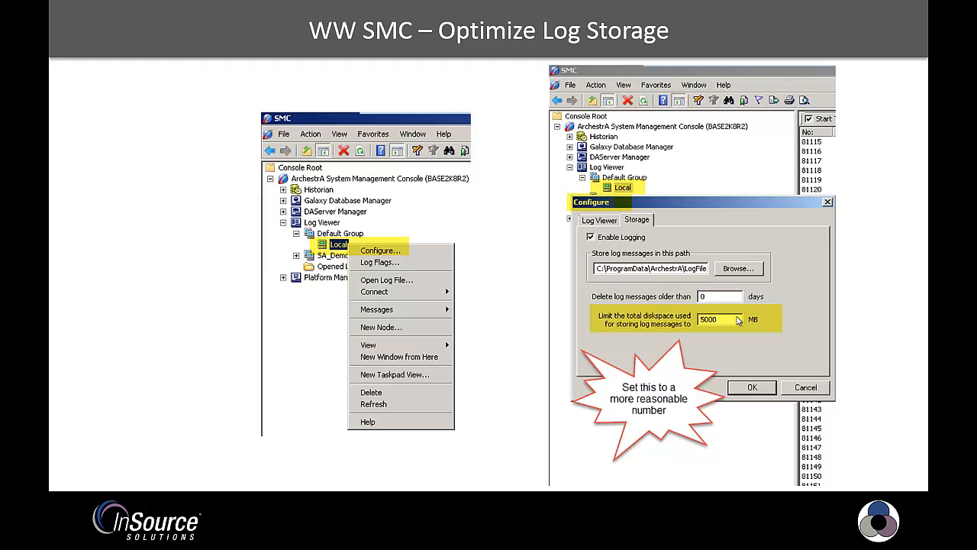
mouse_move(709, 288)
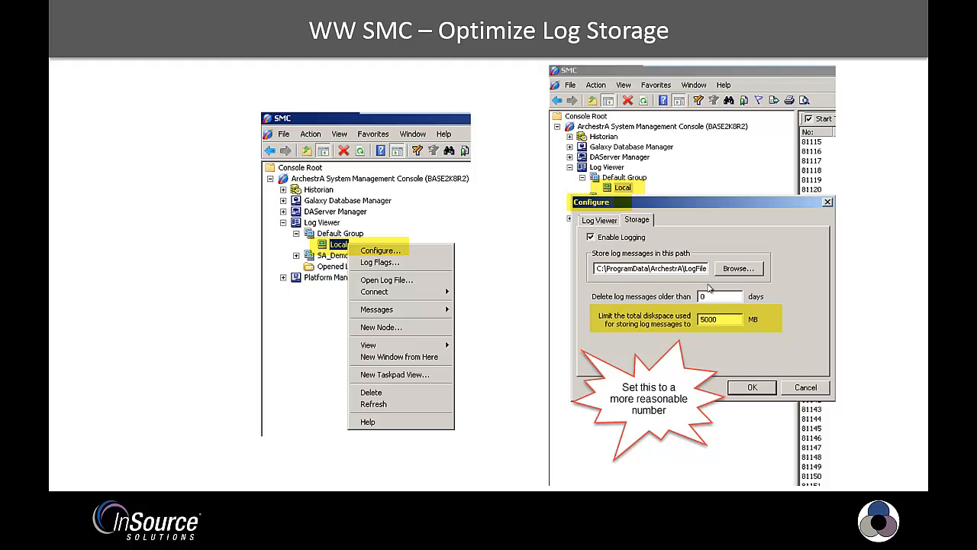